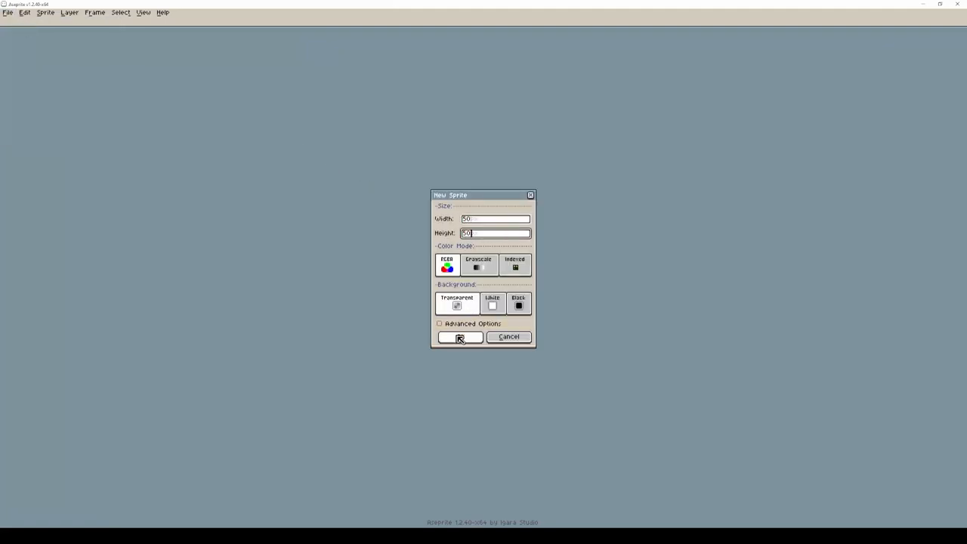
Create a new 50×50 pixel sprite for the scene
{"action": "left_click", "coordinate": [459, 337]}
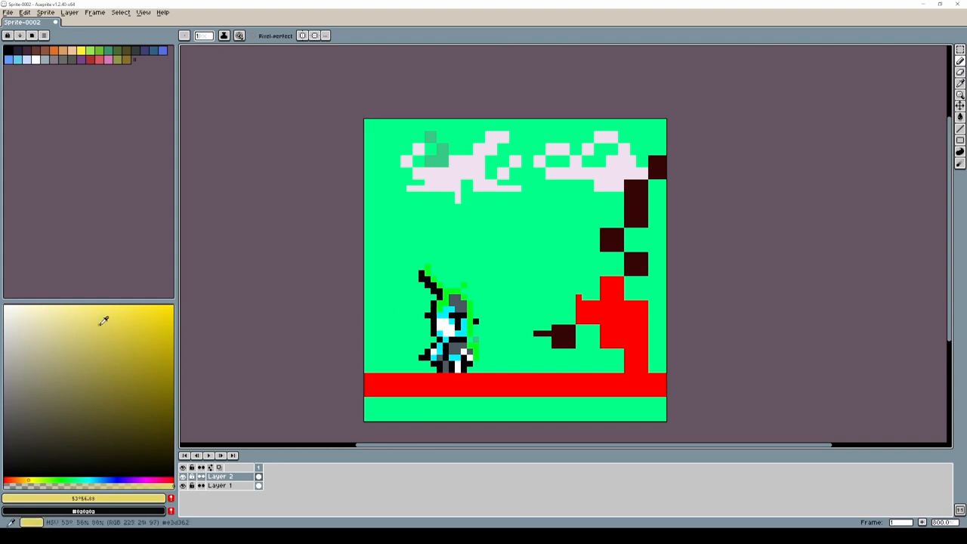
Draw yellow diagonal and vertical lines across the sky, then open Layer 2's properties
{"action": "left_click_drag", "start_coordinate": [491, 258], "coordinate": [542, 221]}
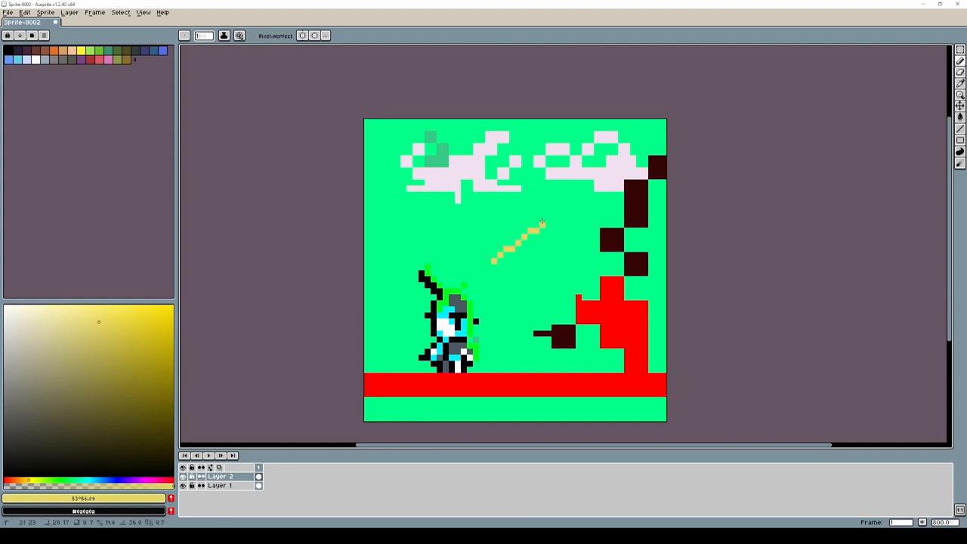
{"action": "left_click_drag", "start_coordinate": [536, 223], "coordinate": [536, 378]}
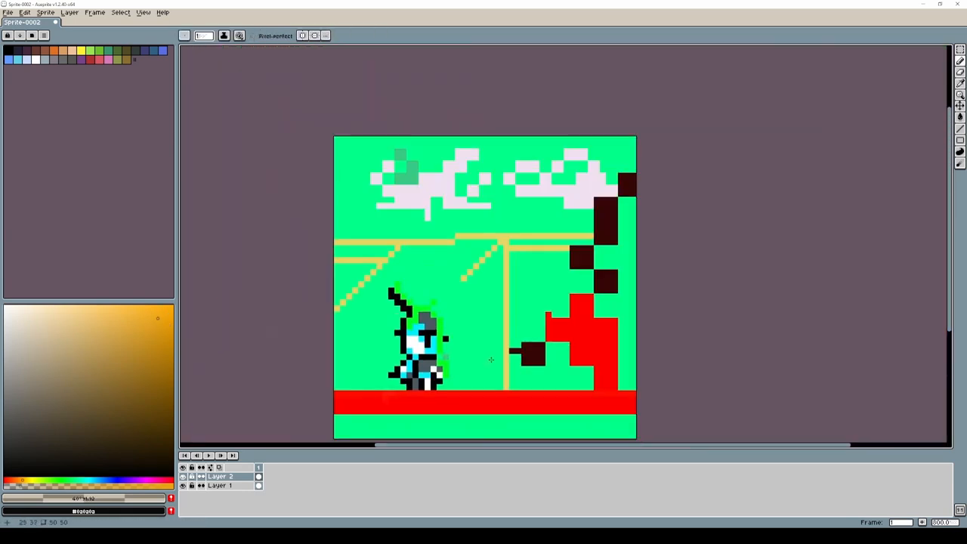
{"action": "double_click", "coordinate": [217, 475]}
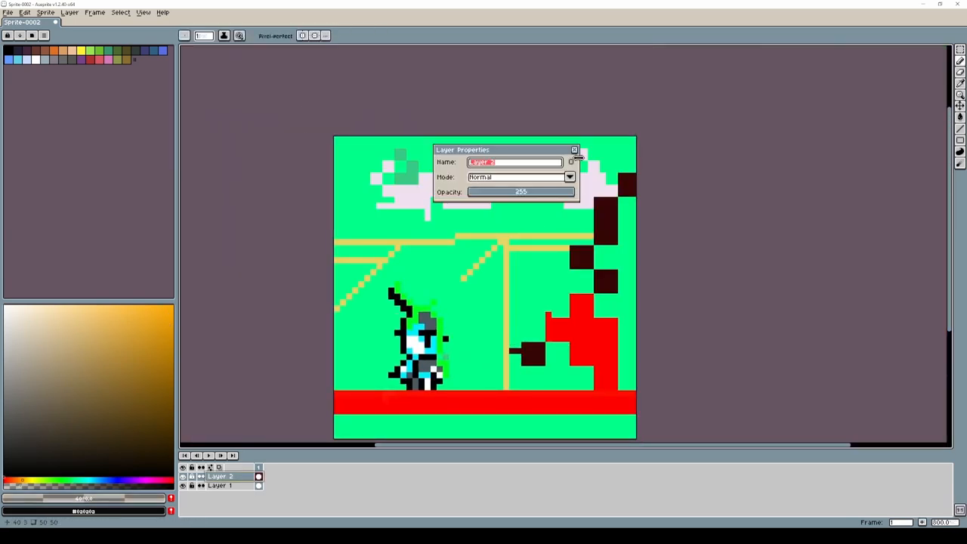